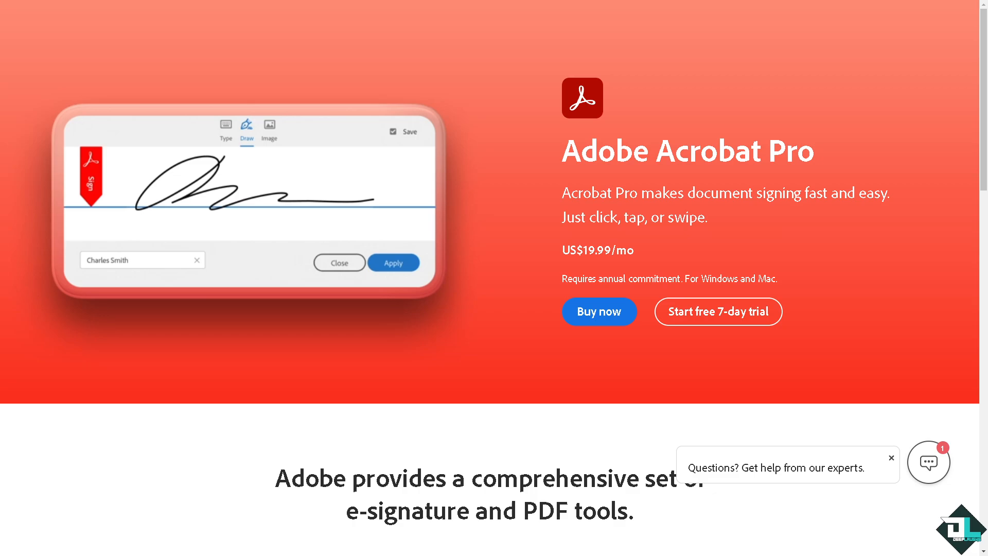
# Step: Scroll the Acrobat Pro product page down to the Start free trial section
pyautogui.scroll(-3)
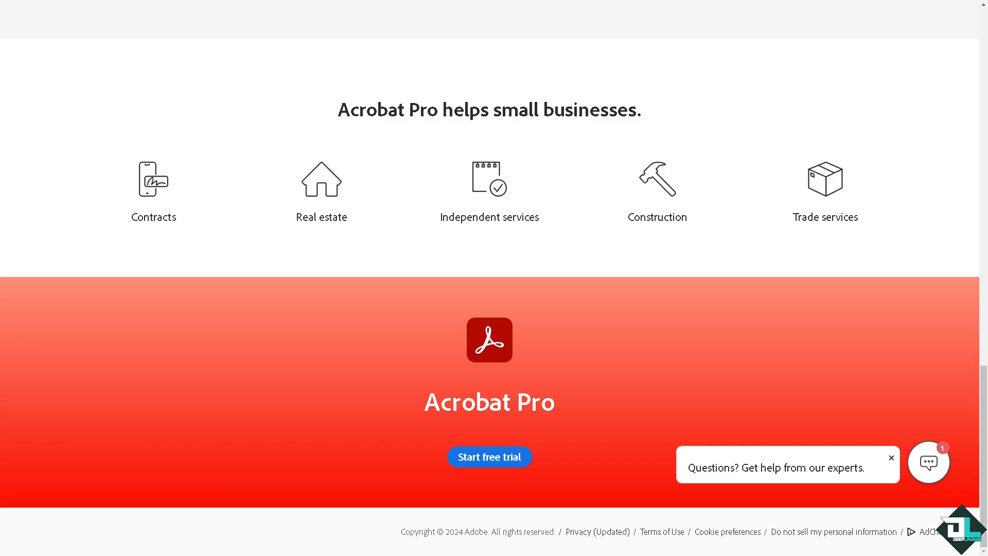
pyautogui.moveTo(216, 269)
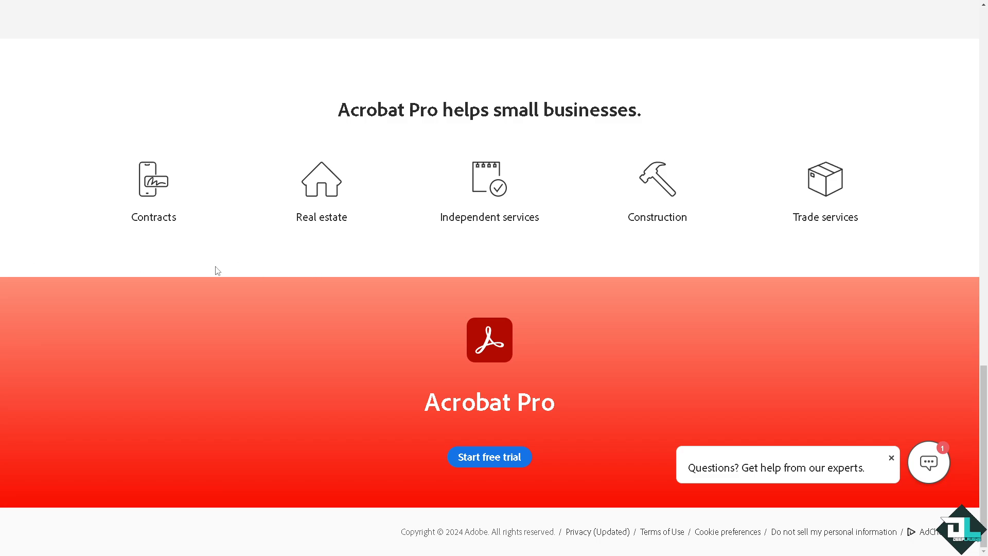
pyautogui.moveTo(503, 347)
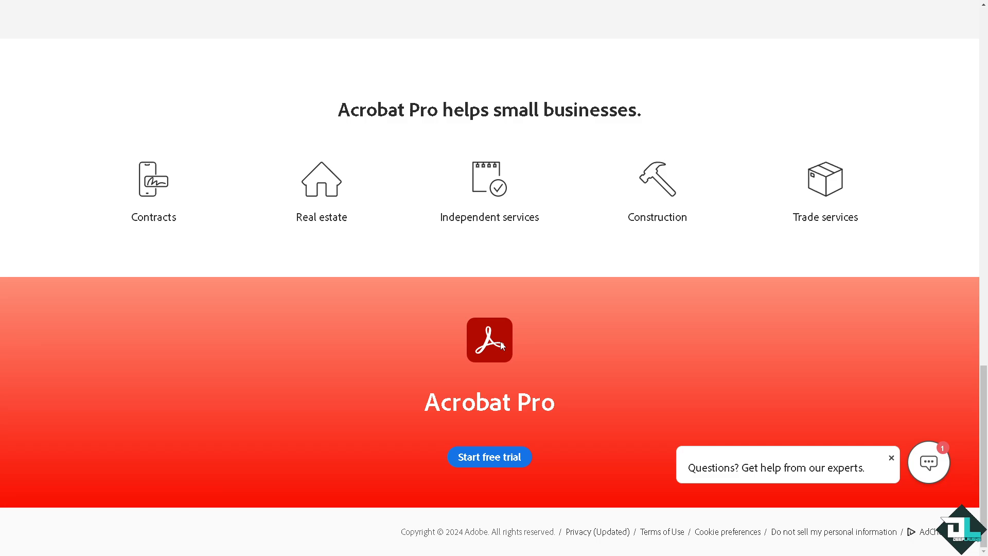
pyautogui.moveTo(508, 443)
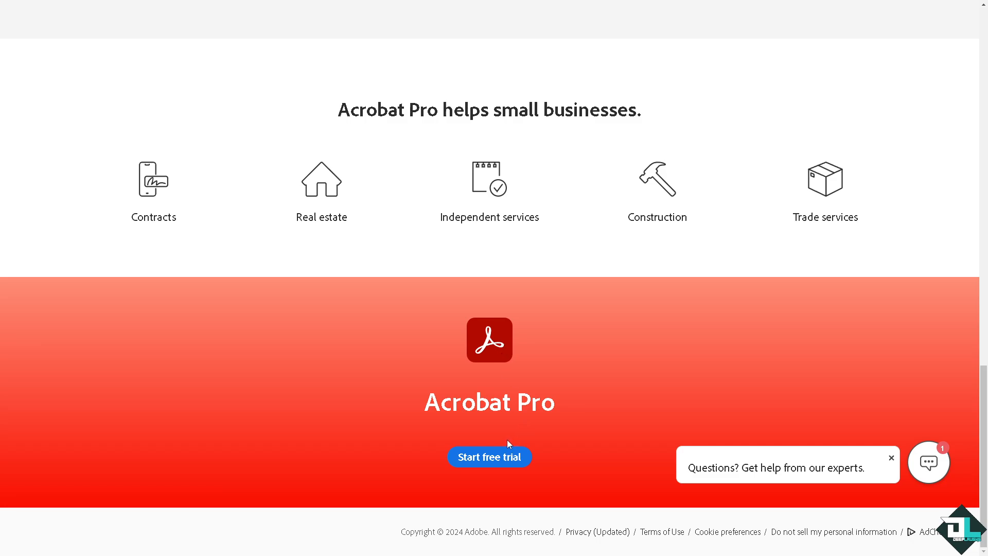
pyautogui.moveTo(503, 468)
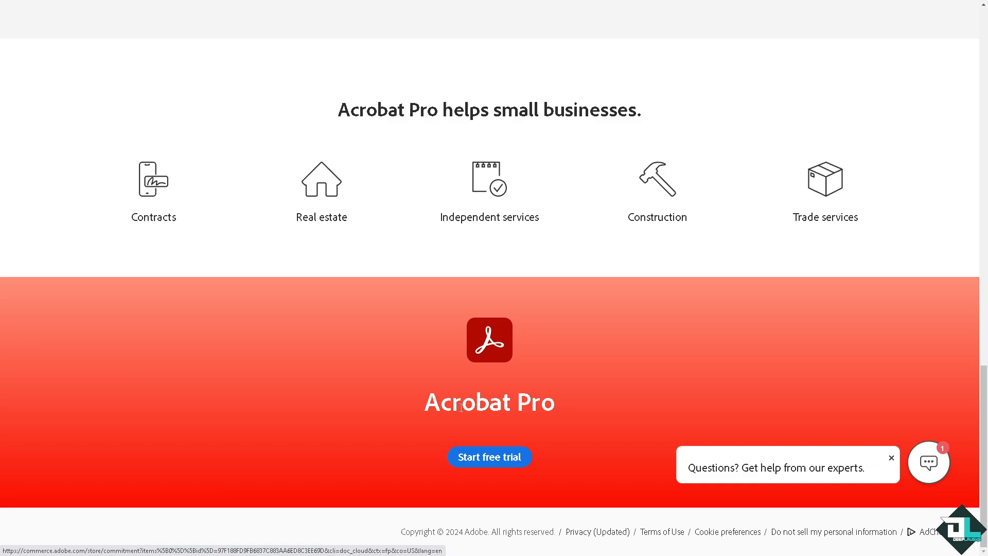
pyautogui.moveTo(357, 285)
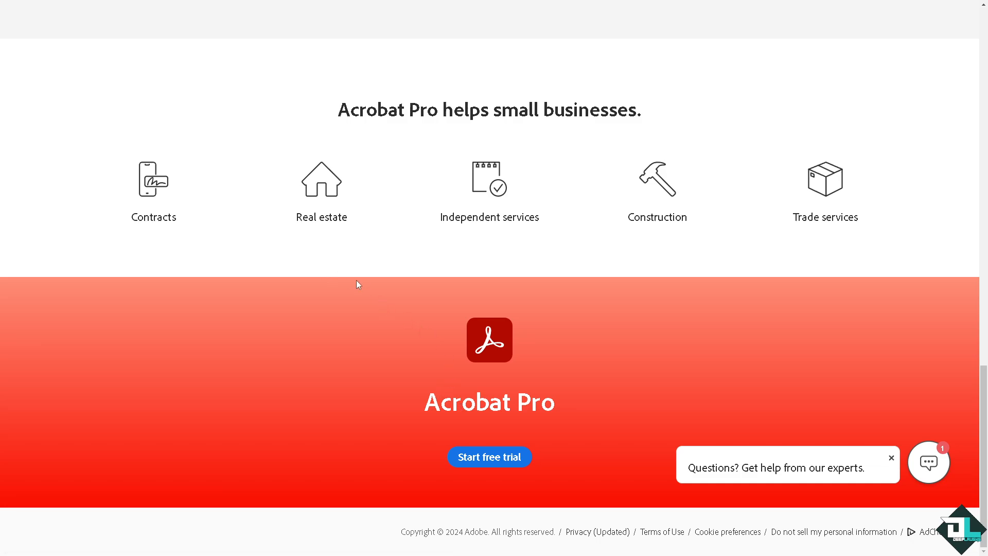
# Step: Start the Acrobat Pro free trial and select the Yearly, billed upfront US$239.88 plan
pyautogui.click(490, 456)
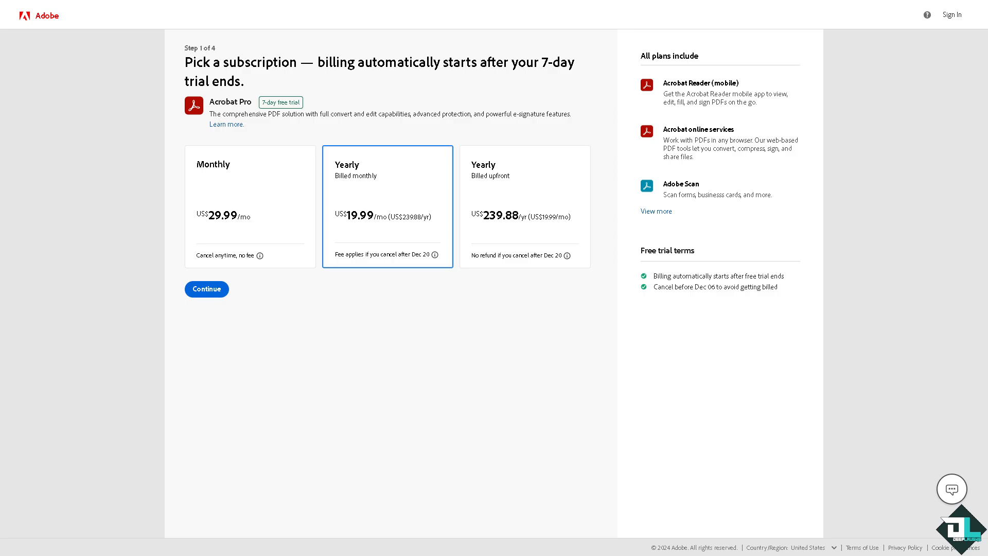
pyautogui.moveTo(250, 176)
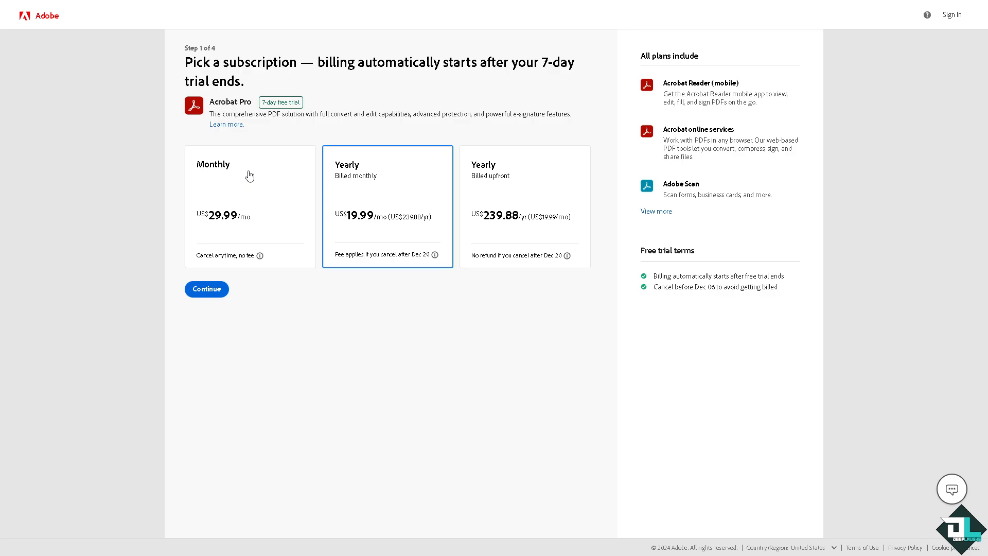
pyautogui.click(249, 175)
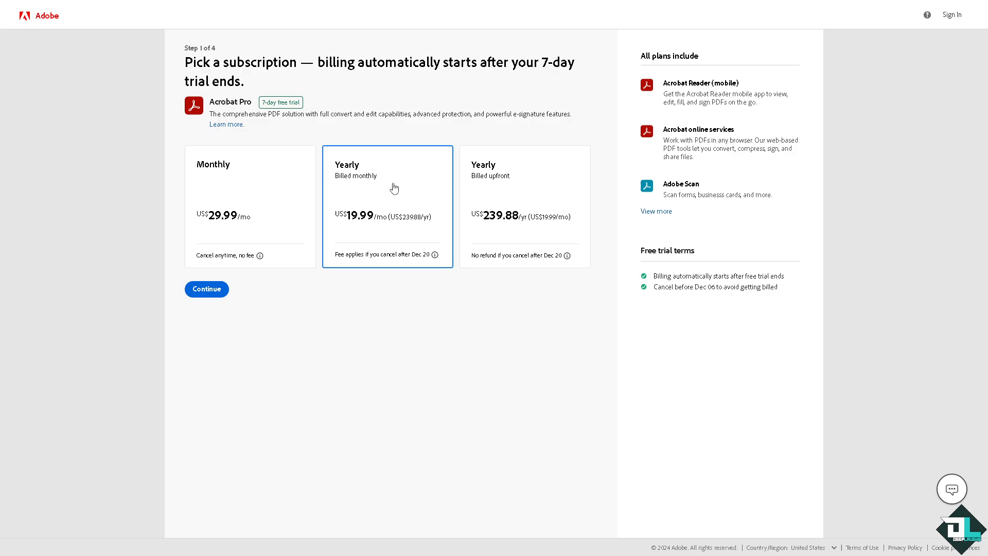
pyautogui.moveTo(387, 236)
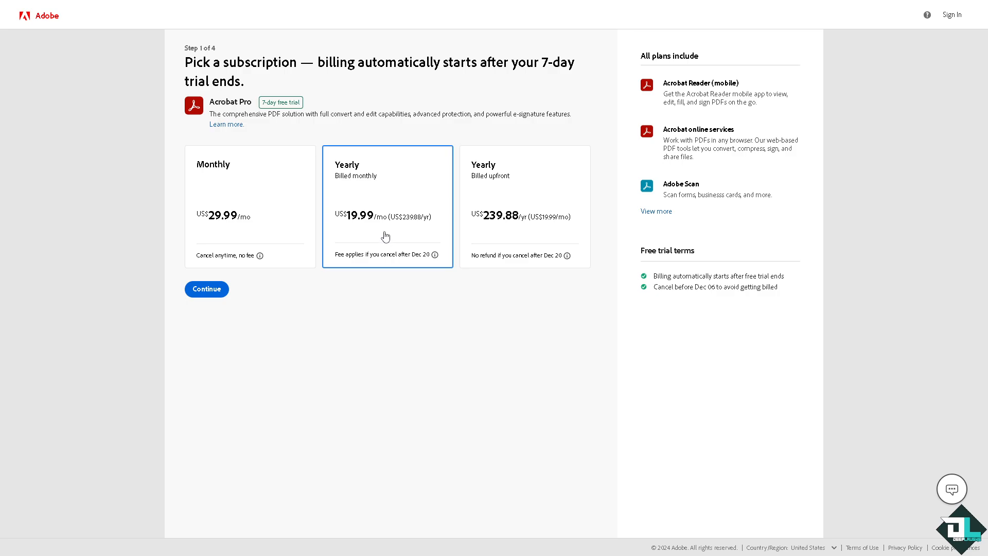
pyautogui.moveTo(500, 182)
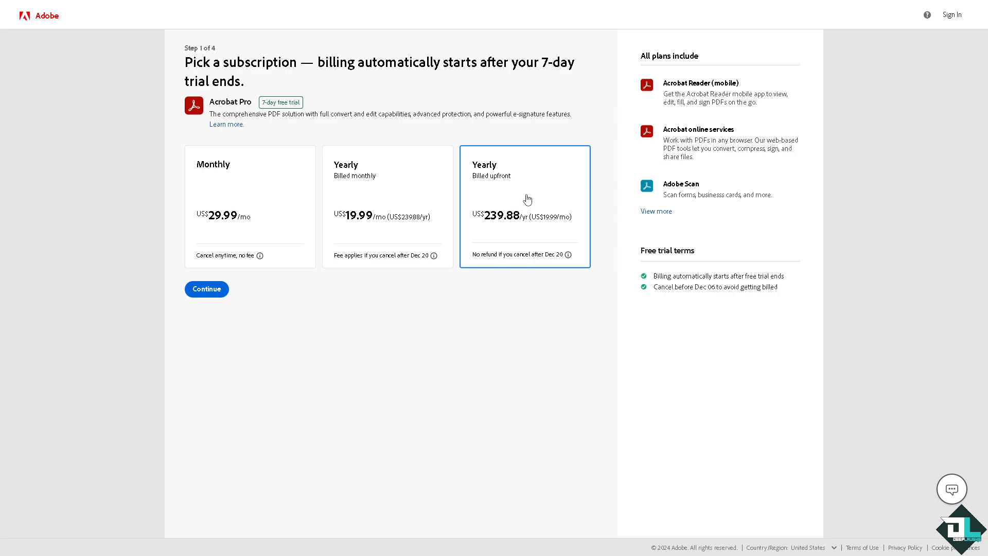
pyautogui.moveTo(510, 238)
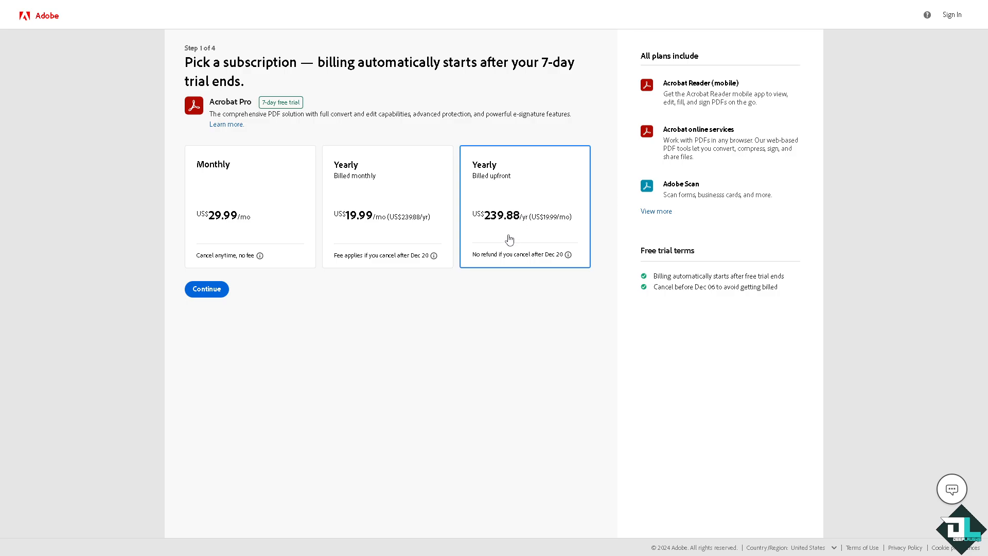
pyautogui.moveTo(523, 267)
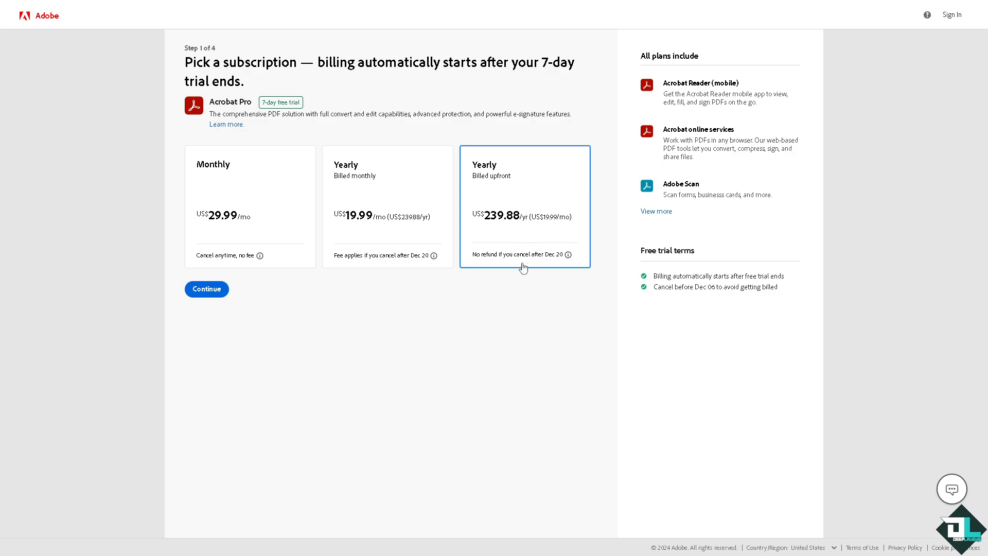
pyautogui.moveTo(558, 263)
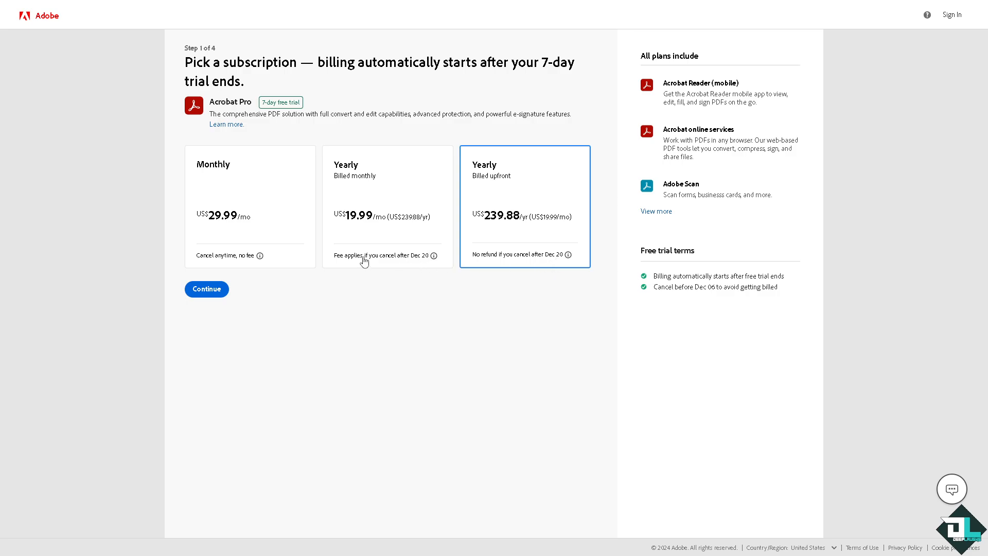
pyautogui.moveTo(437, 194)
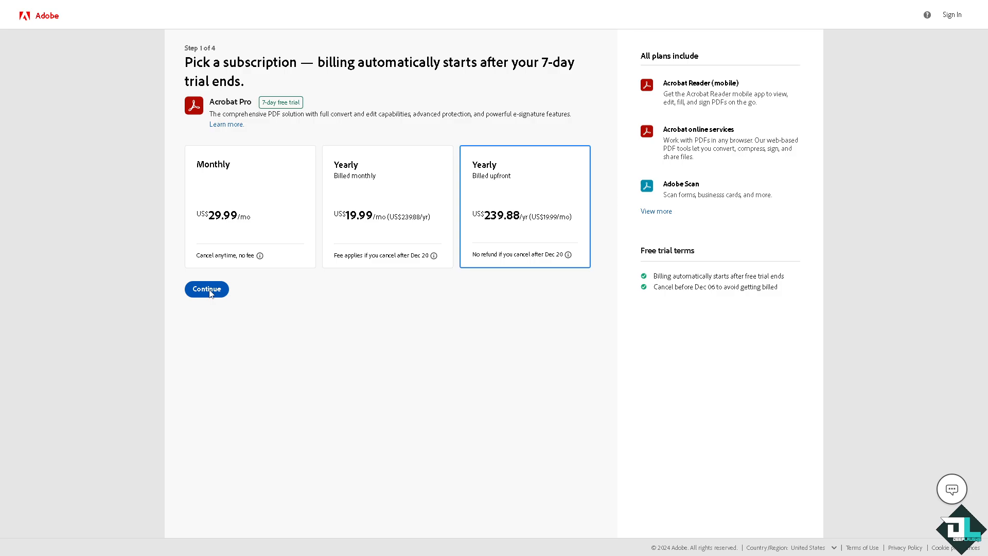
pyautogui.moveTo(666, 70)
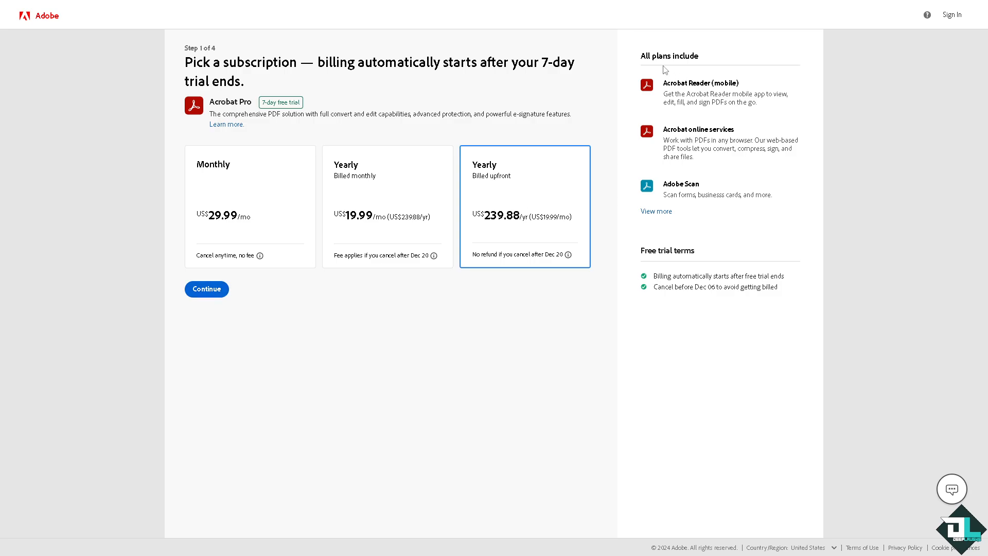
pyautogui.moveTo(676, 111)
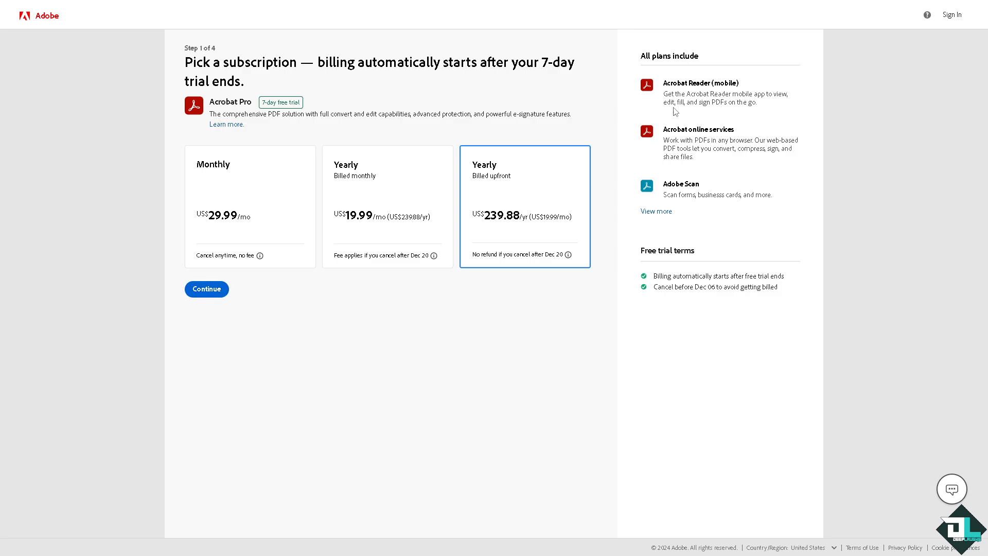
pyautogui.moveTo(704, 88)
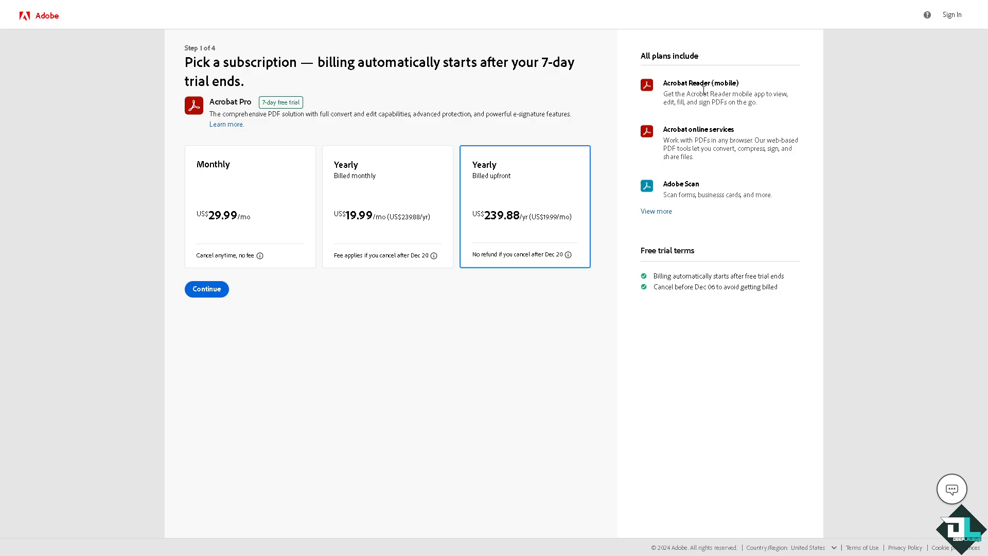
pyautogui.moveTo(730, 91)
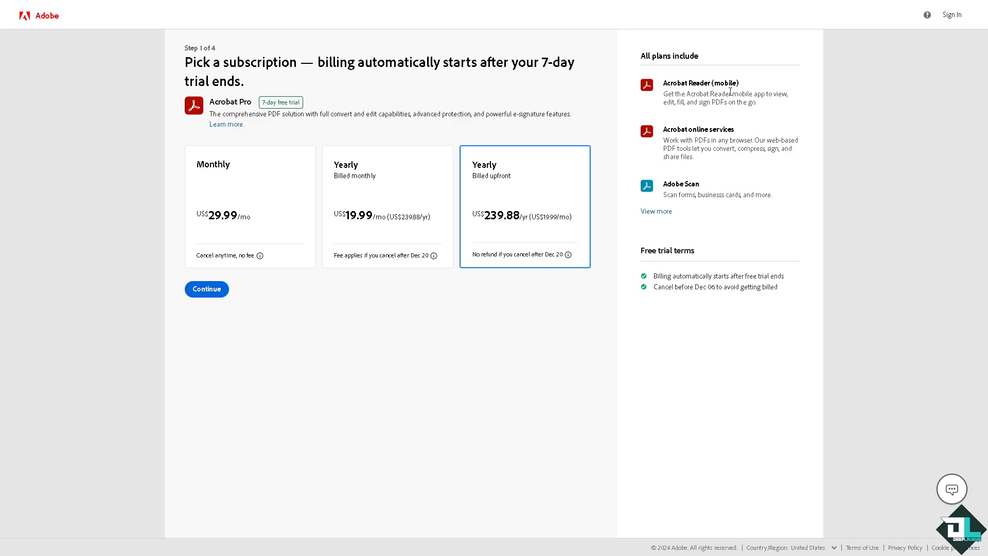
pyautogui.moveTo(681, 113)
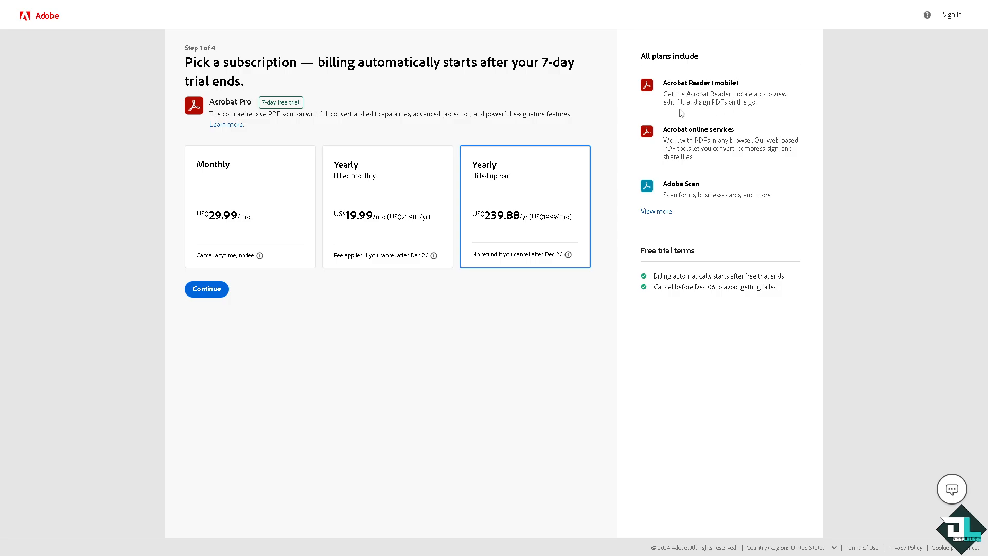
pyautogui.moveTo(730, 115)
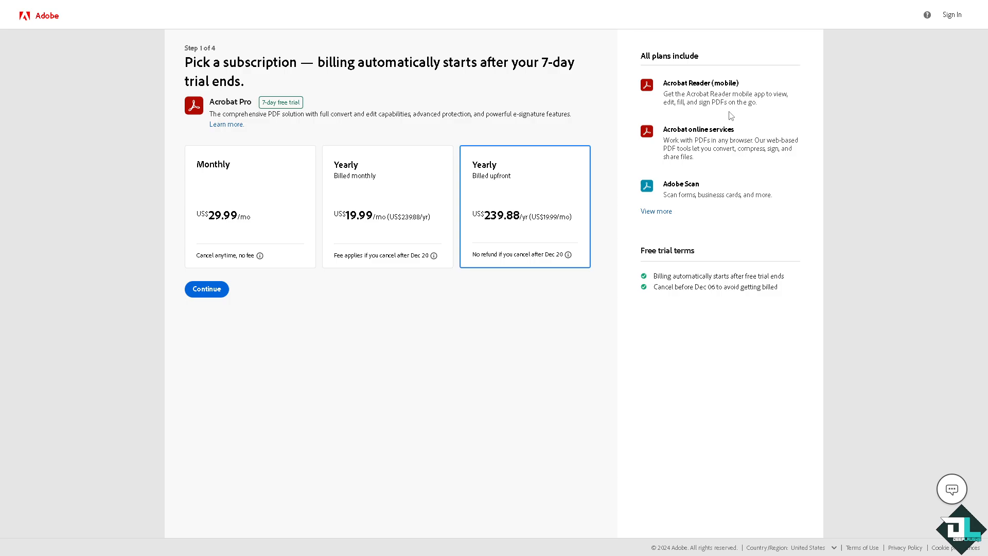
pyautogui.moveTo(748, 119)
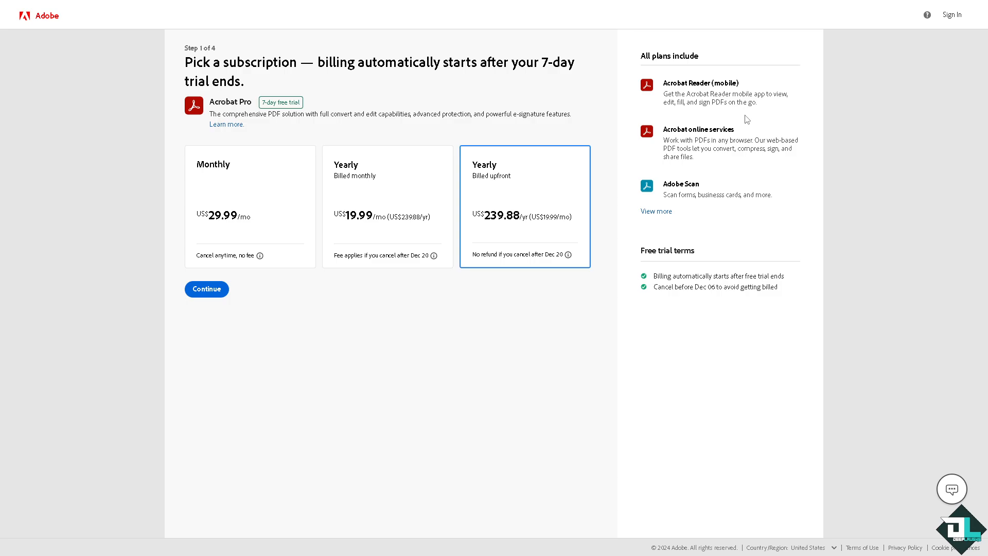
pyautogui.moveTo(713, 160)
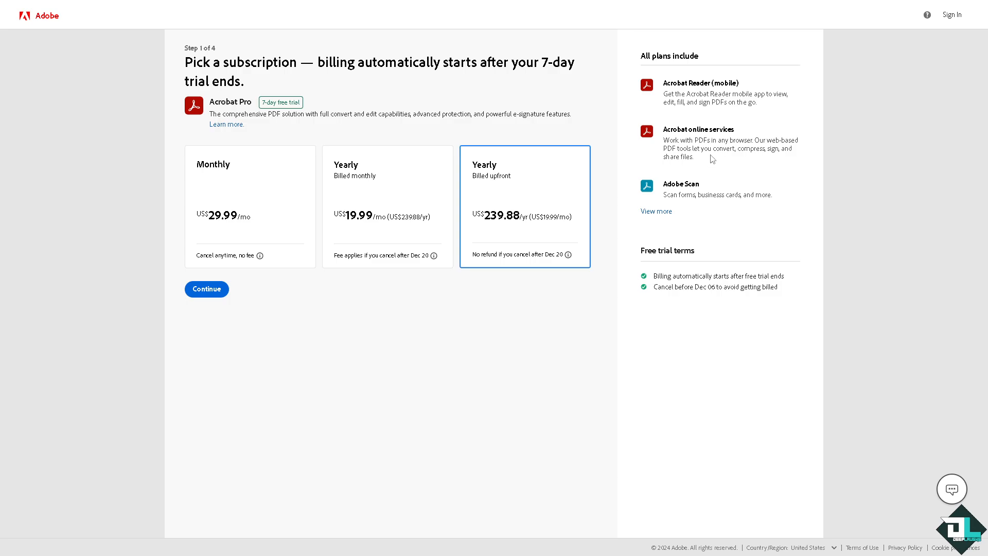
pyautogui.moveTo(714, 159)
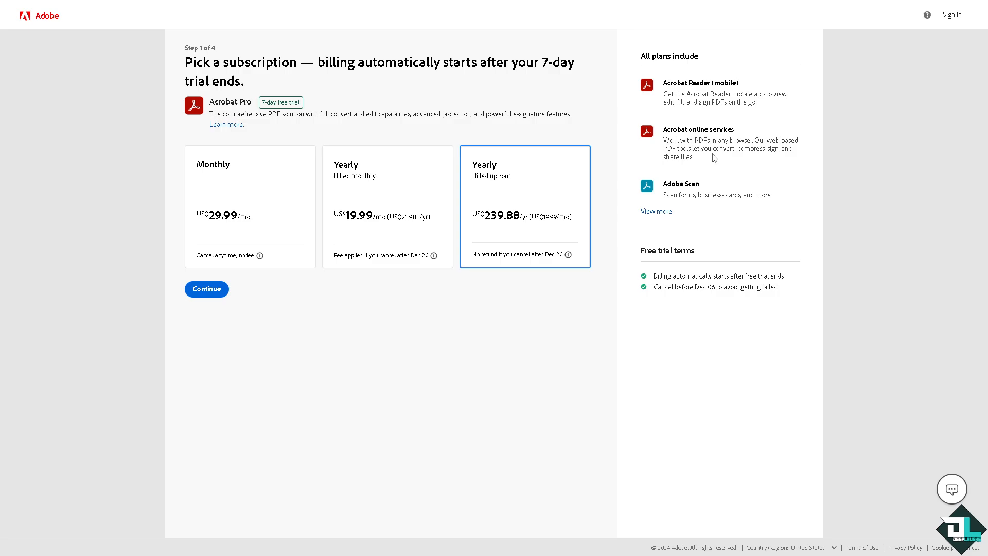
pyautogui.moveTo(718, 153)
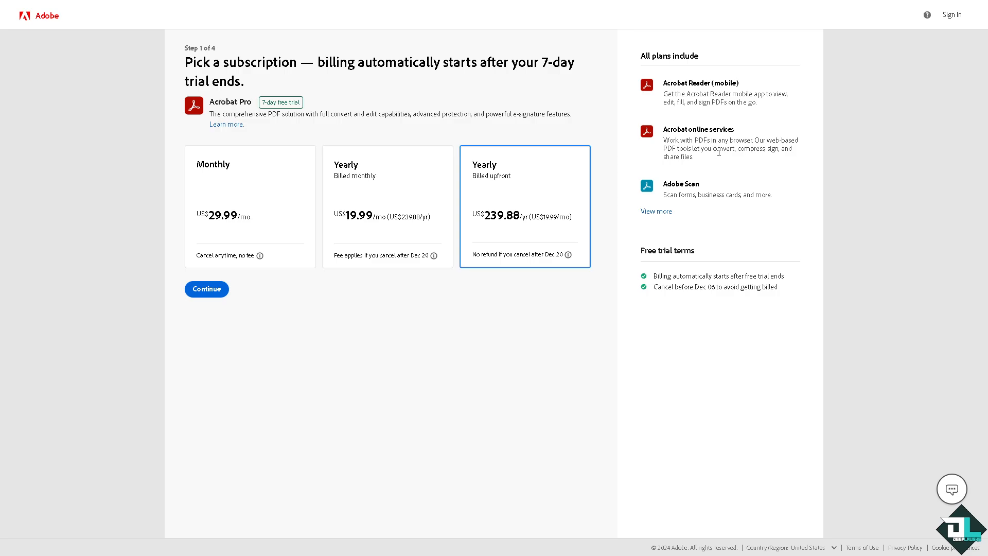
pyautogui.moveTo(742, 149)
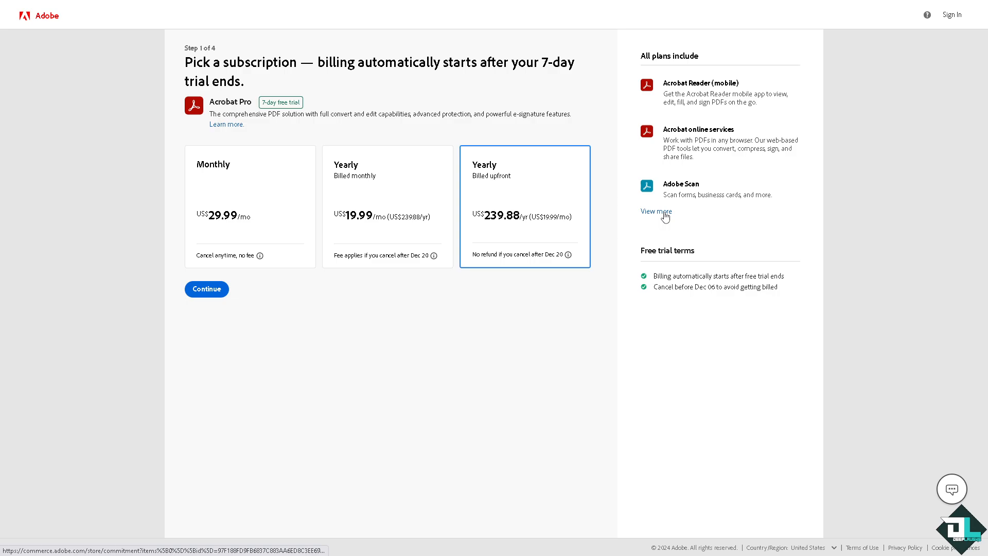
# Step: Check what plans include, then choose the Monthly US$29.99 plan and continue to email entry
pyautogui.click(656, 212)
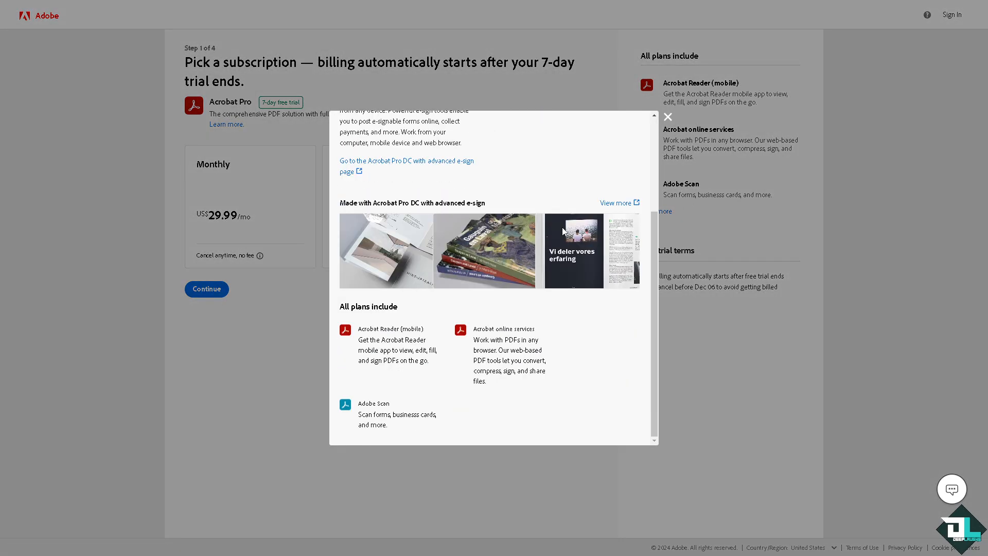
pyautogui.click(667, 116)
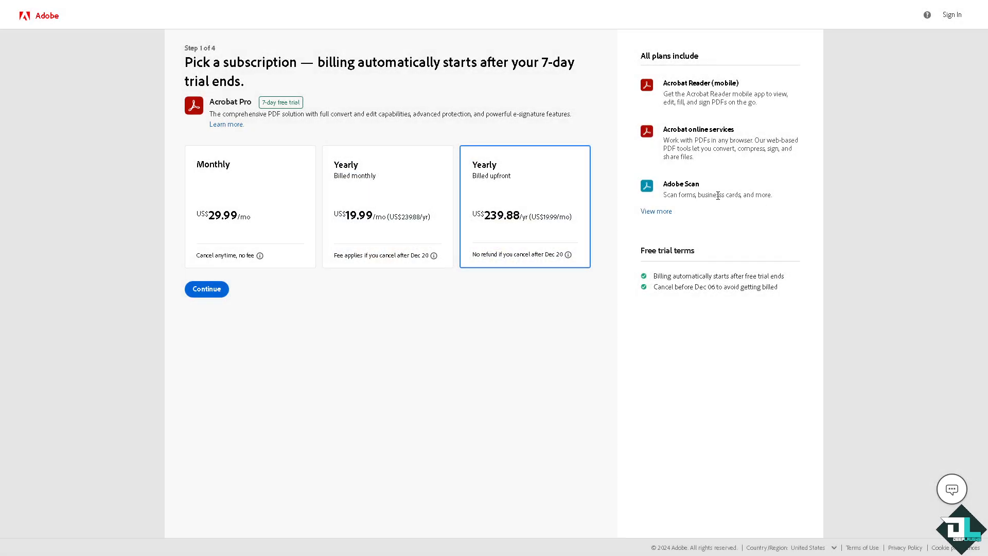
pyautogui.moveTo(728, 212)
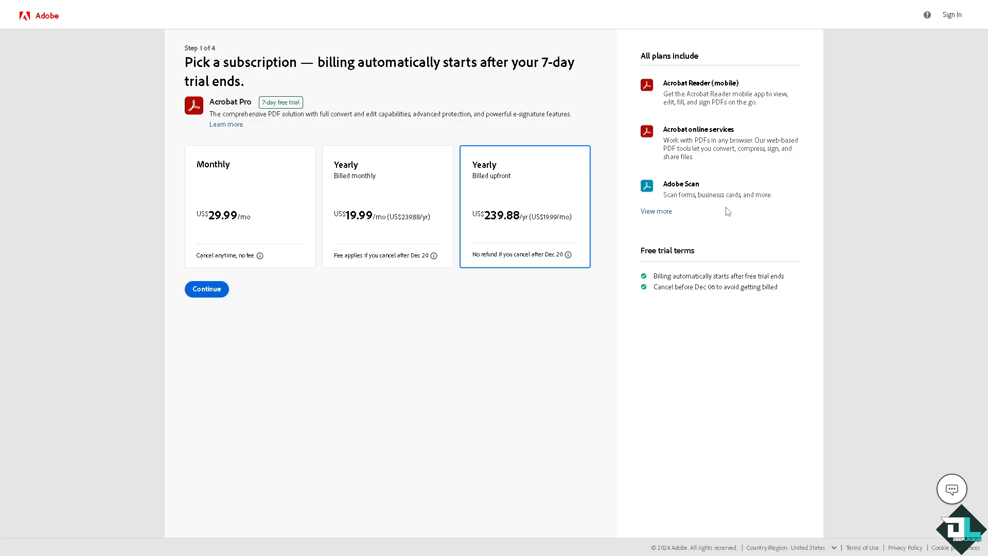
pyautogui.moveTo(654, 261)
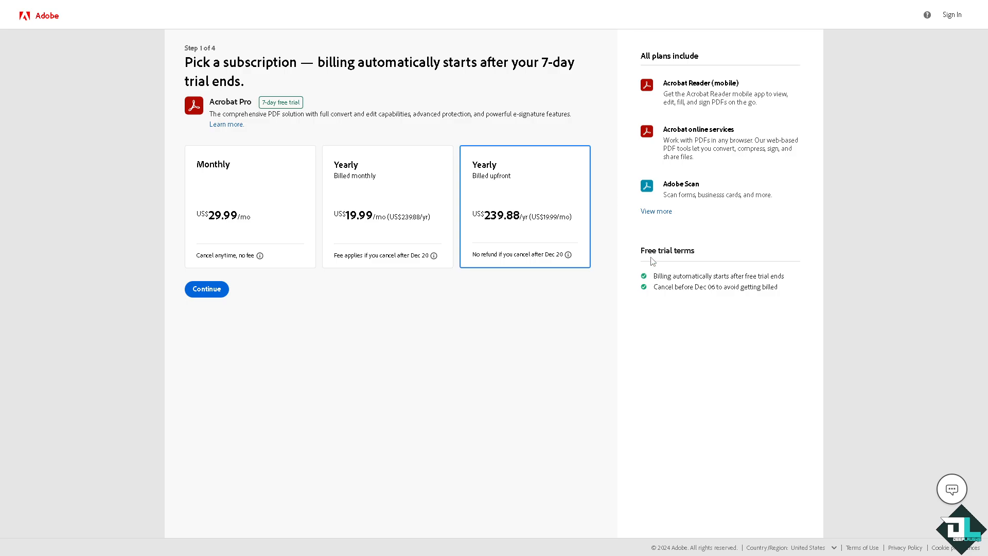
pyautogui.moveTo(665, 274)
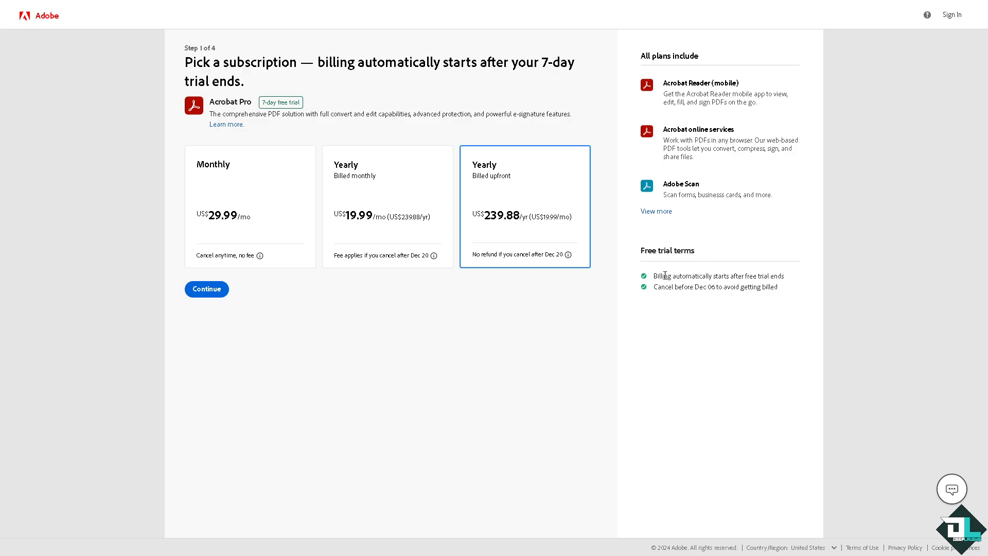
pyautogui.moveTo(791, 292)
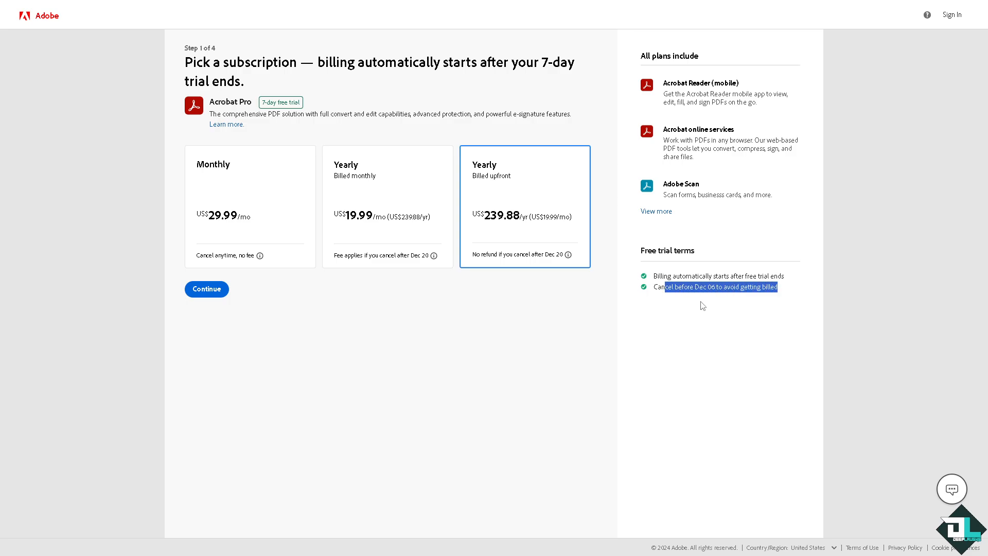
pyautogui.moveTo(244, 267)
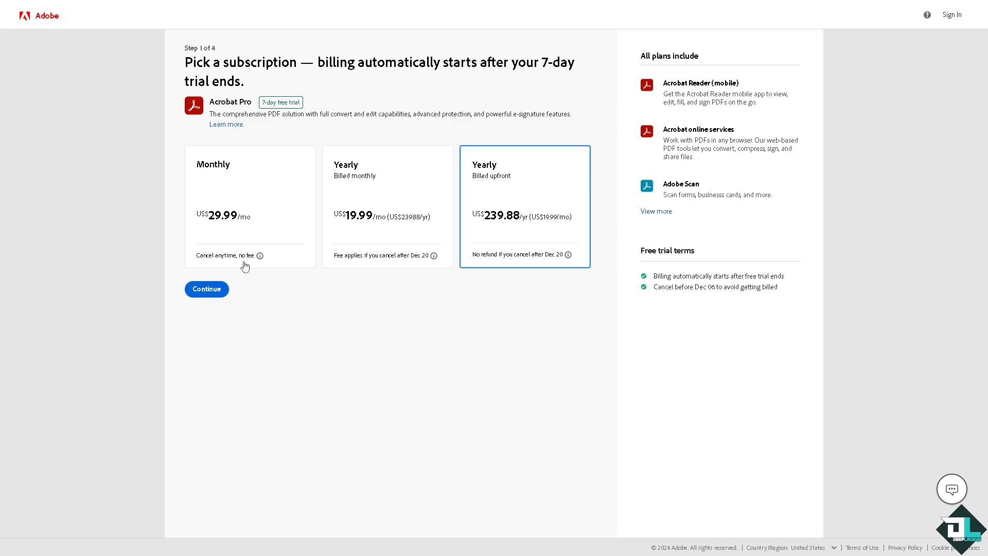
pyautogui.click(244, 196)
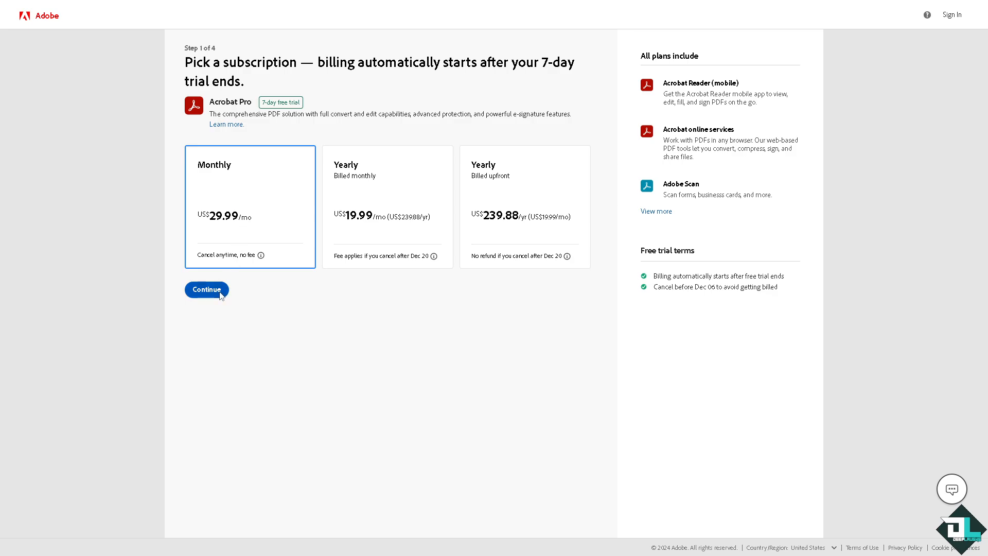
pyautogui.click(206, 289)
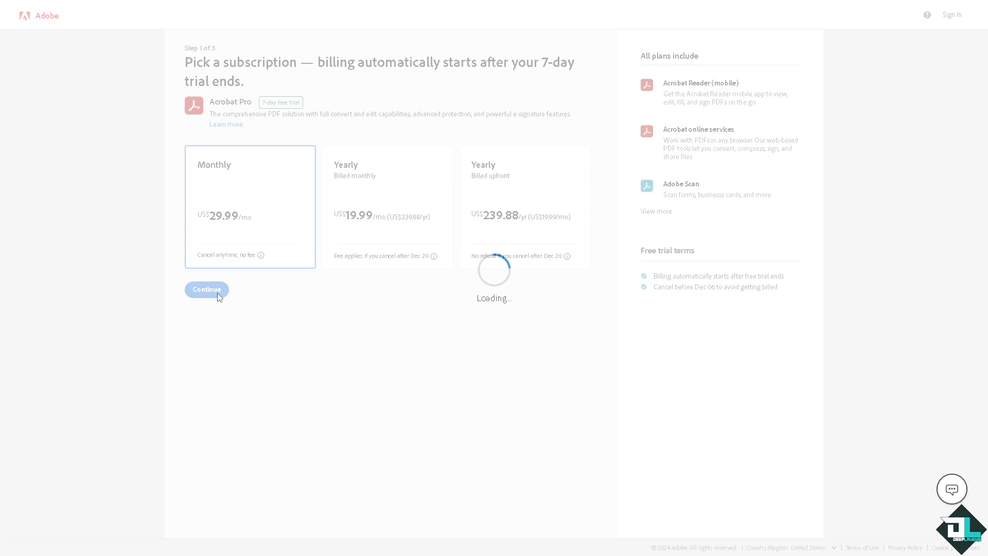
pyautogui.click(207, 290)
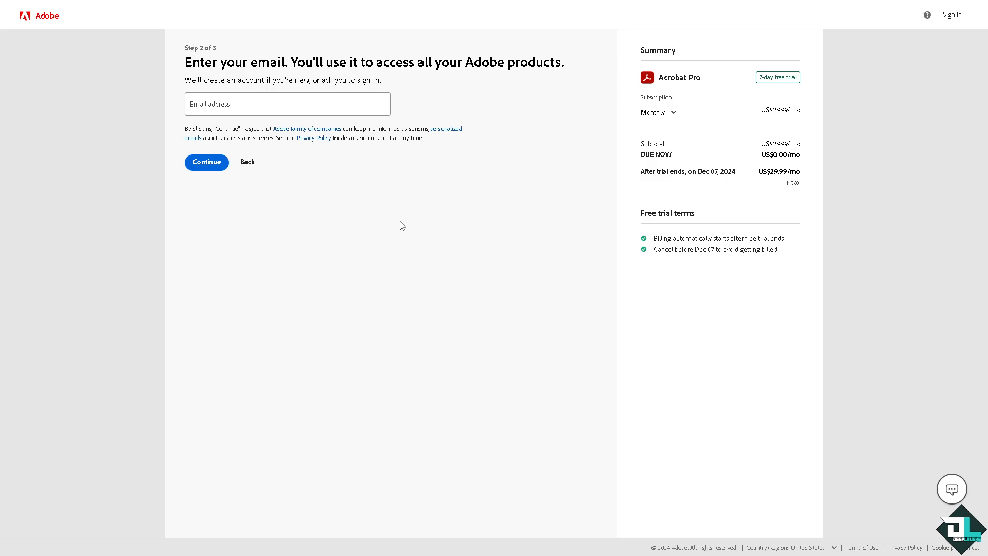
pyautogui.moveTo(399, 225)
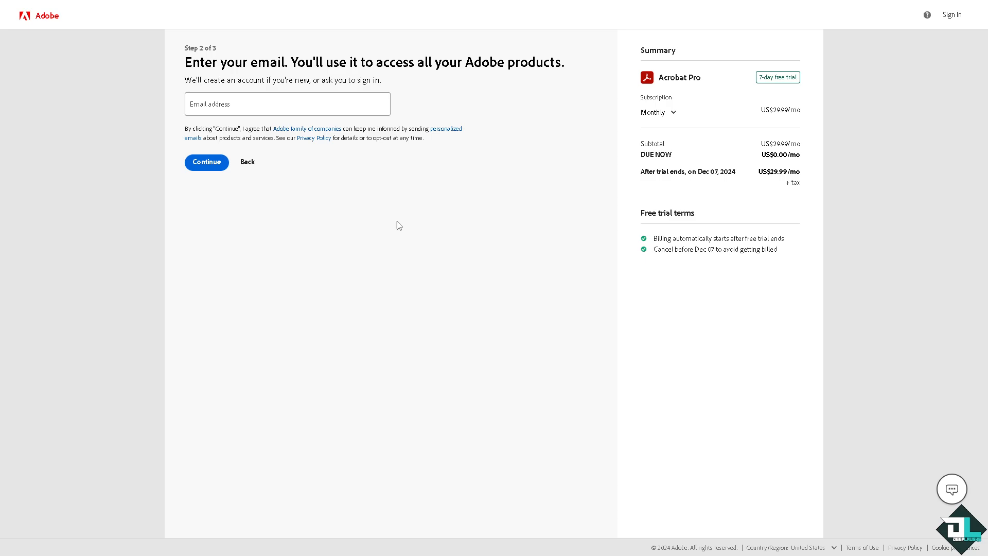
pyautogui.moveTo(383, 233)
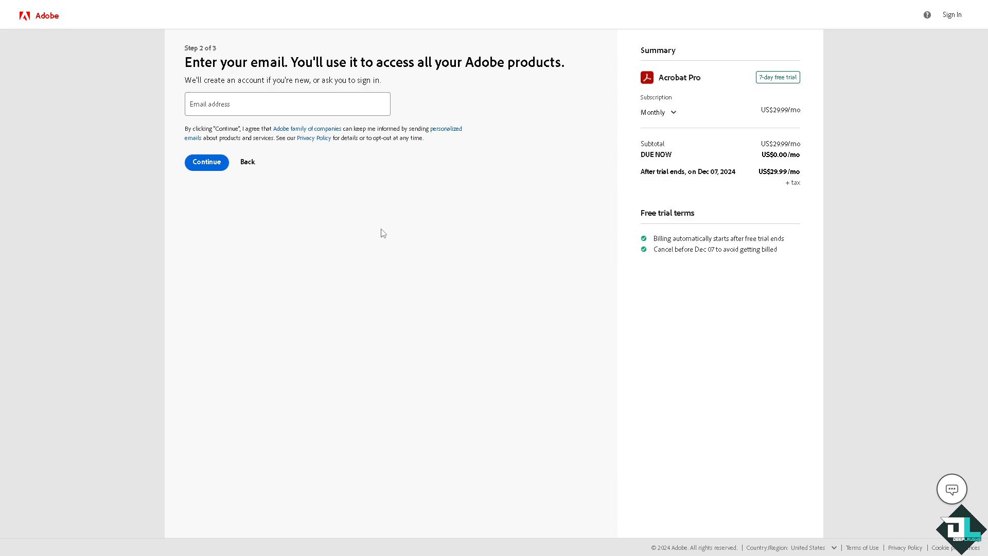
pyautogui.moveTo(374, 232)
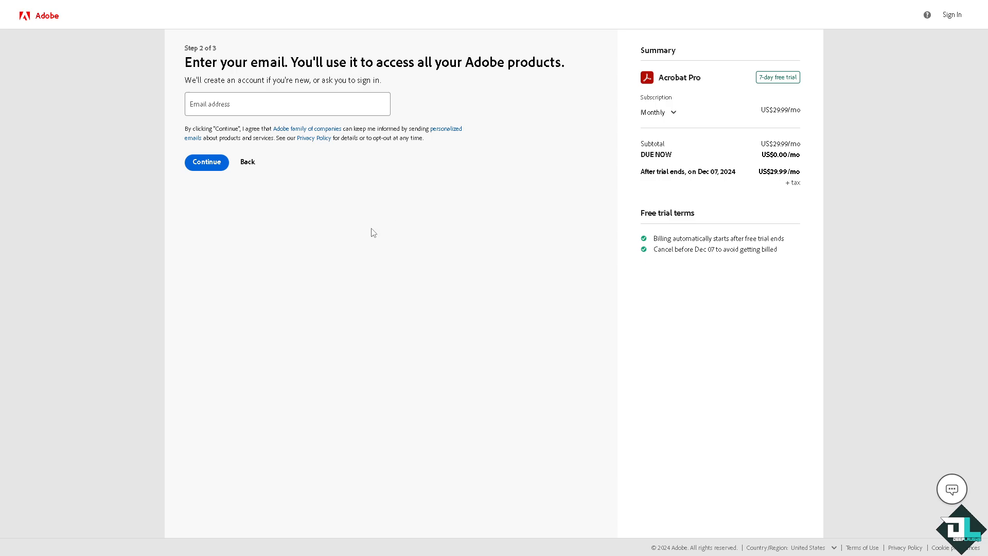
pyautogui.moveTo(384, 232)
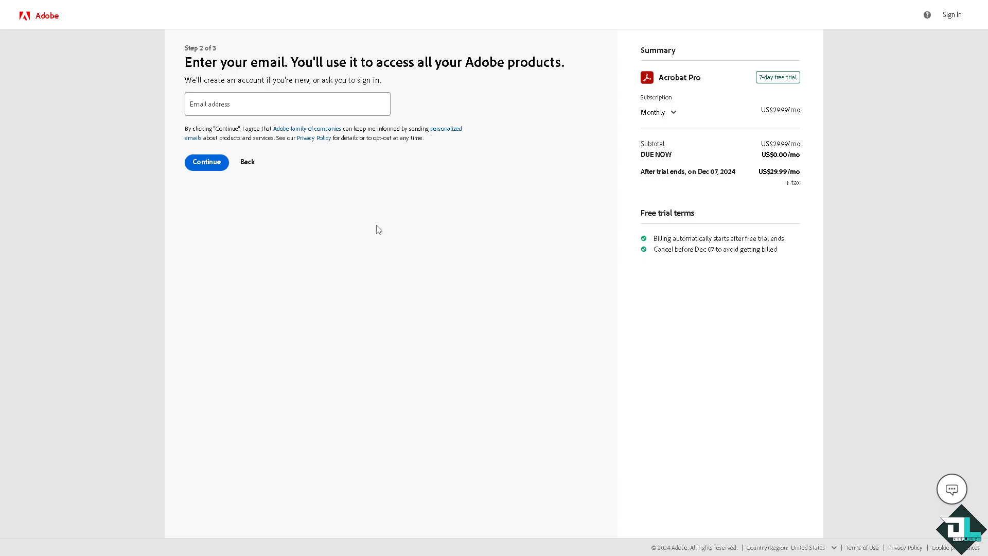
pyautogui.moveTo(316, 177)
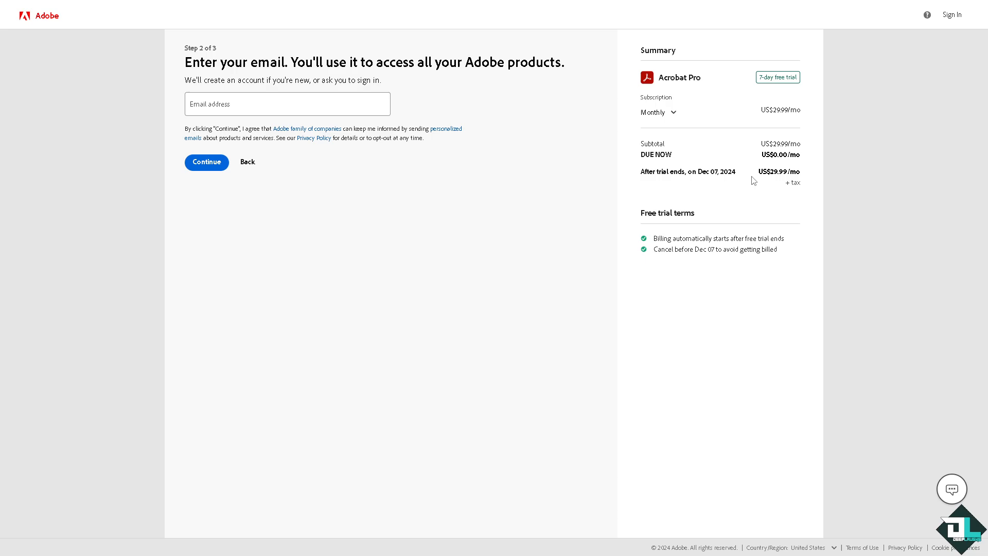
pyautogui.moveTo(400, 230)
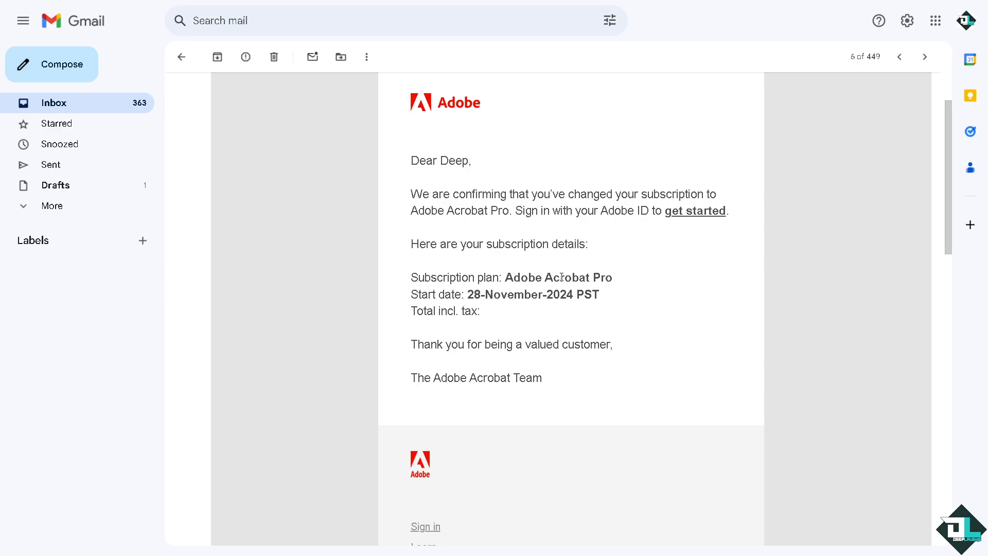
pyautogui.moveTo(684, 222)
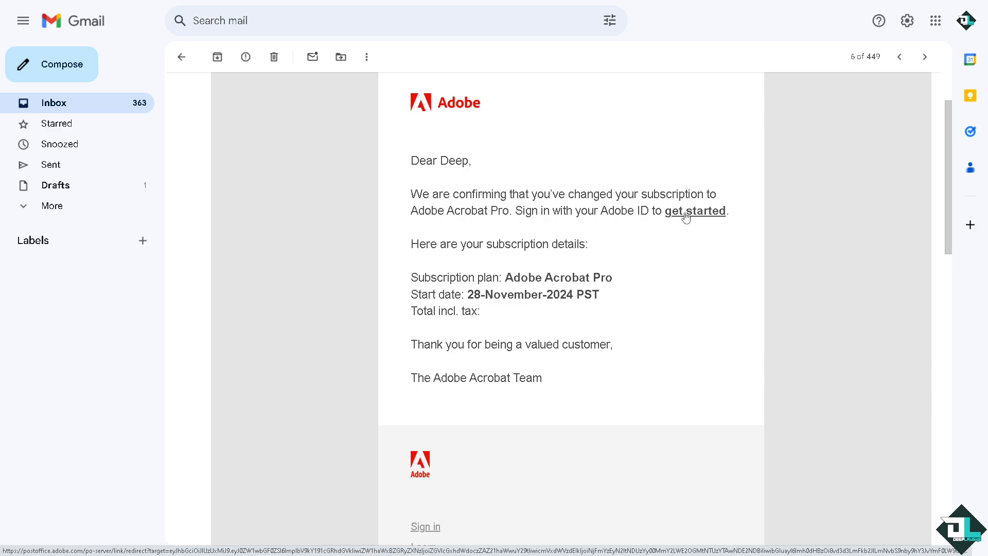
# Step: Follow the confirmation email's get-started link to open Acrobat Pro
pyautogui.click(695, 211)
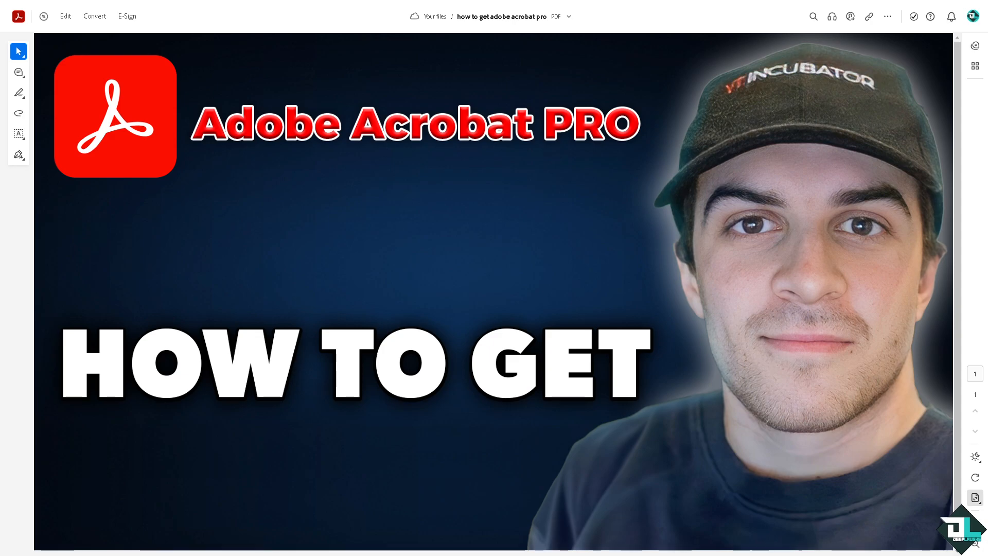
pyautogui.moveTo(298, 249)
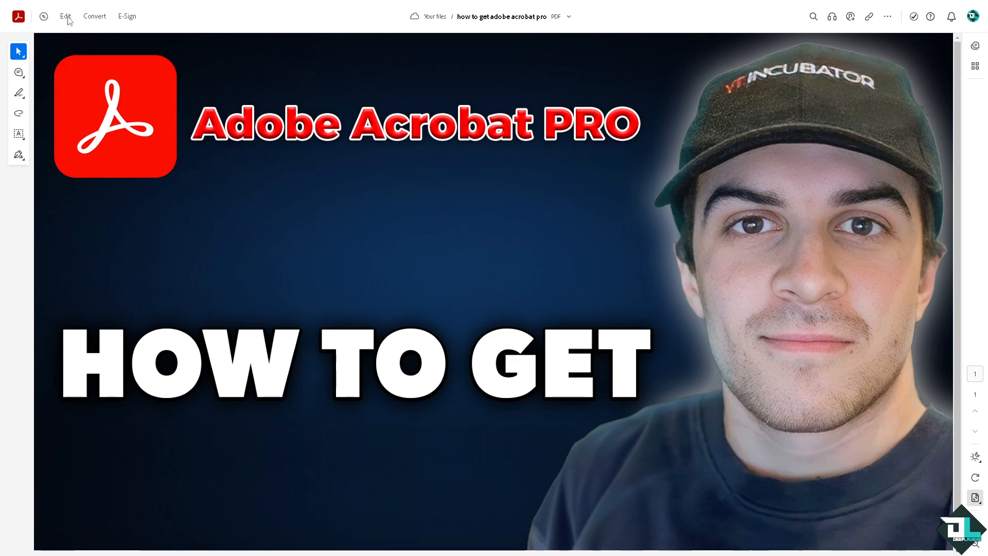
pyautogui.moveTo(722, 35)
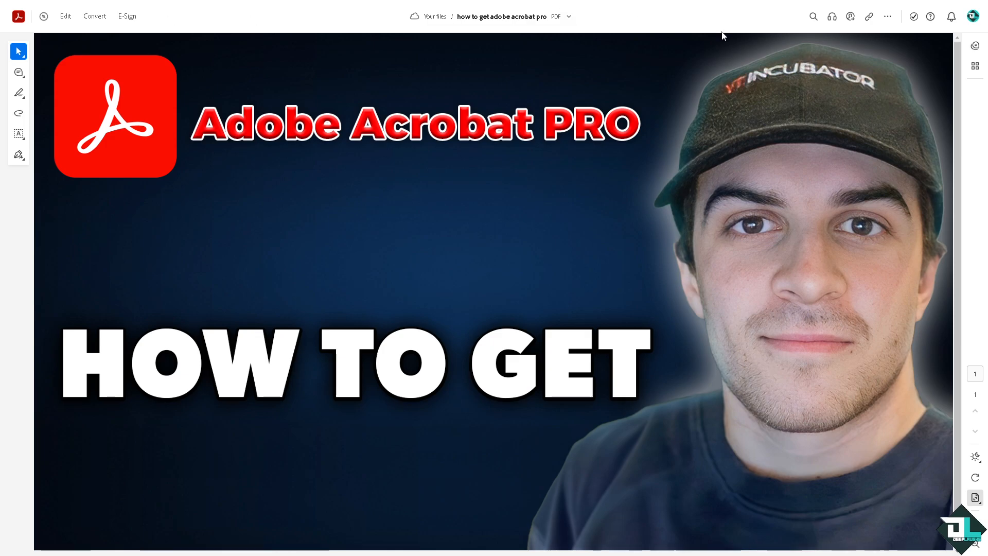
pyautogui.moveTo(693, 115)
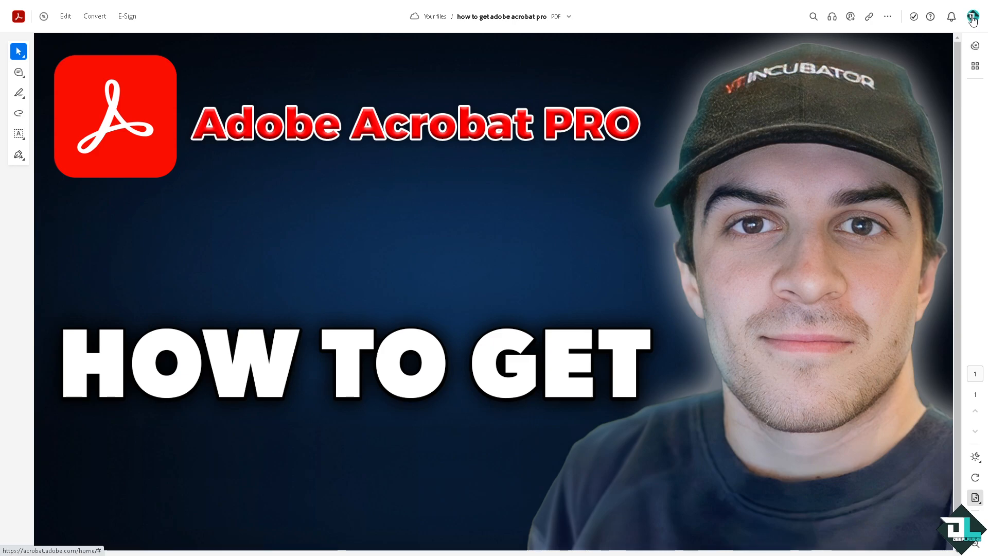
# Step: Open My plan from the profile avatar menu to view the Acrobat Pro subscription
pyautogui.click(973, 16)
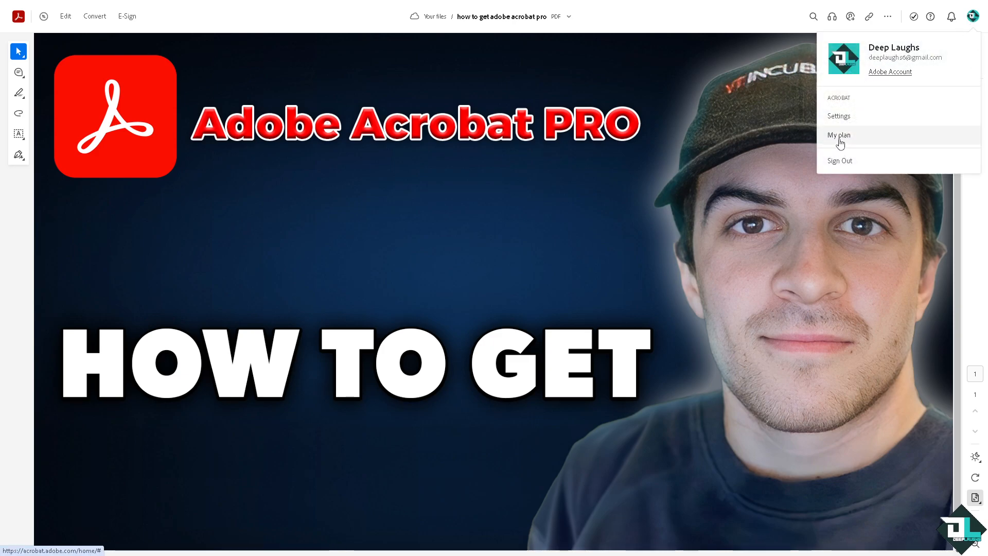
pyautogui.click(839, 135)
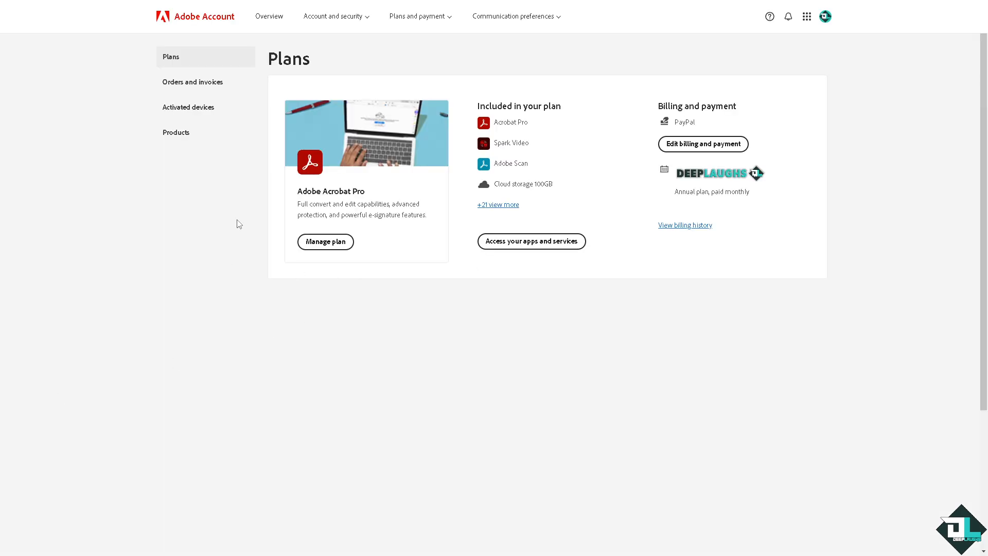
pyautogui.moveTo(294, 199)
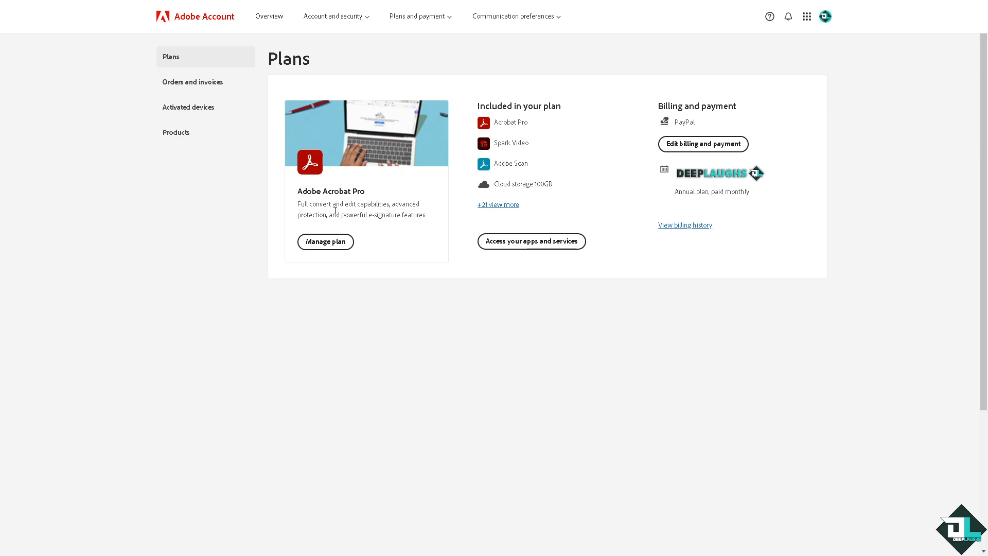
pyautogui.moveTo(116, 357)
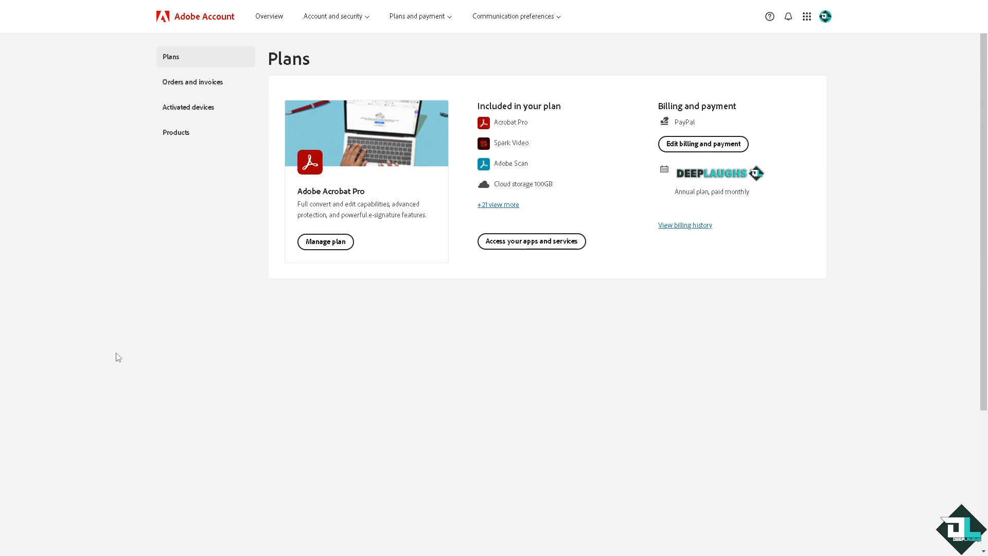
pyautogui.moveTo(496, 127)
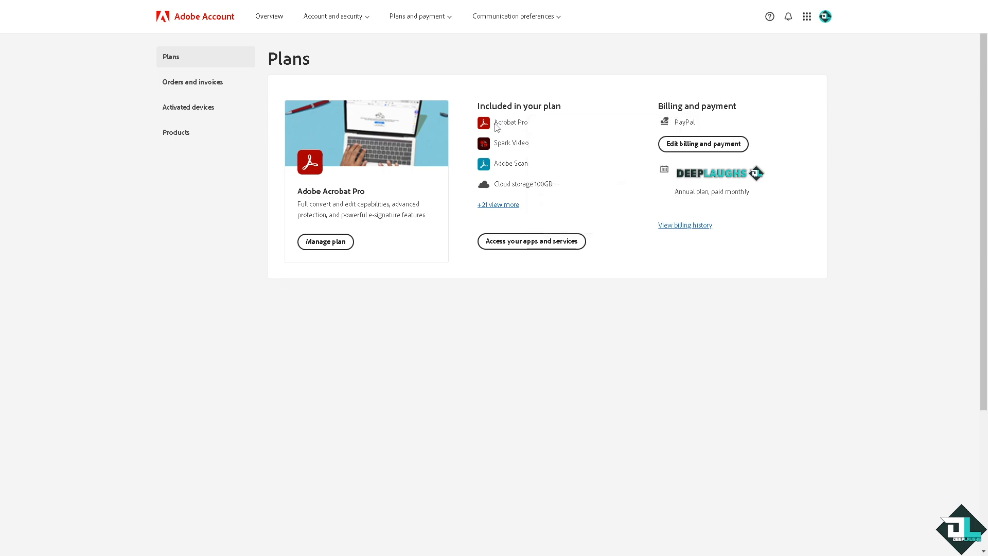
pyautogui.moveTo(499, 149)
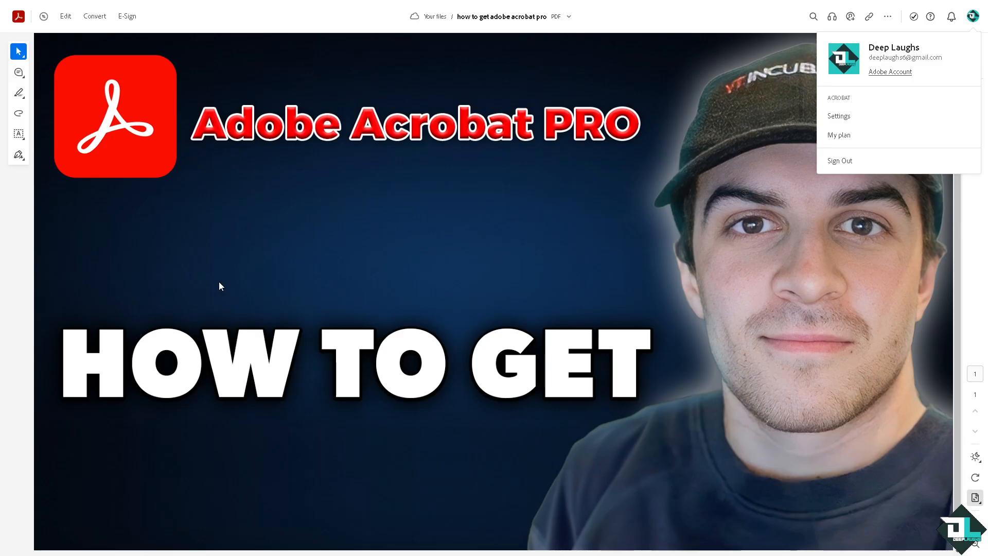
pyautogui.moveTo(312, 266)
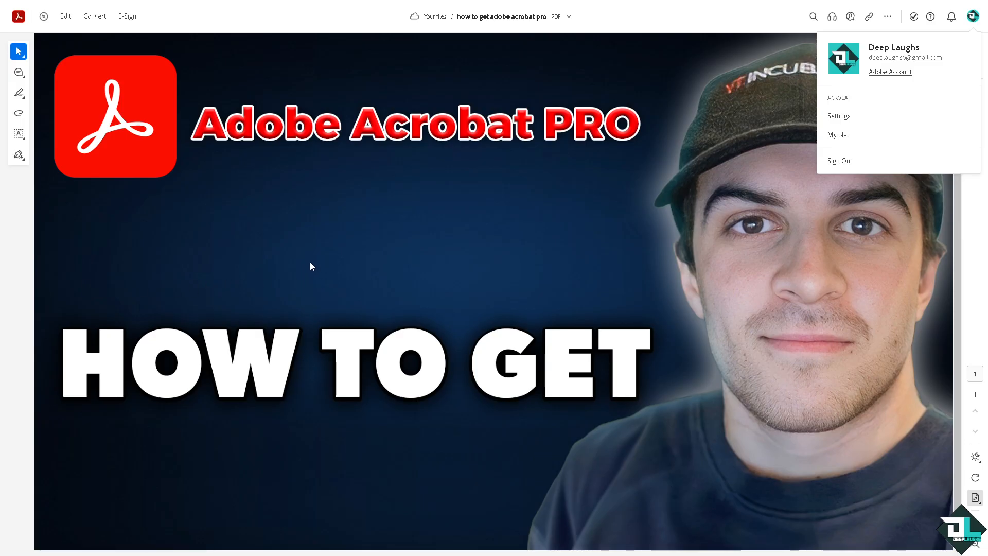
pyautogui.click(887, 15)
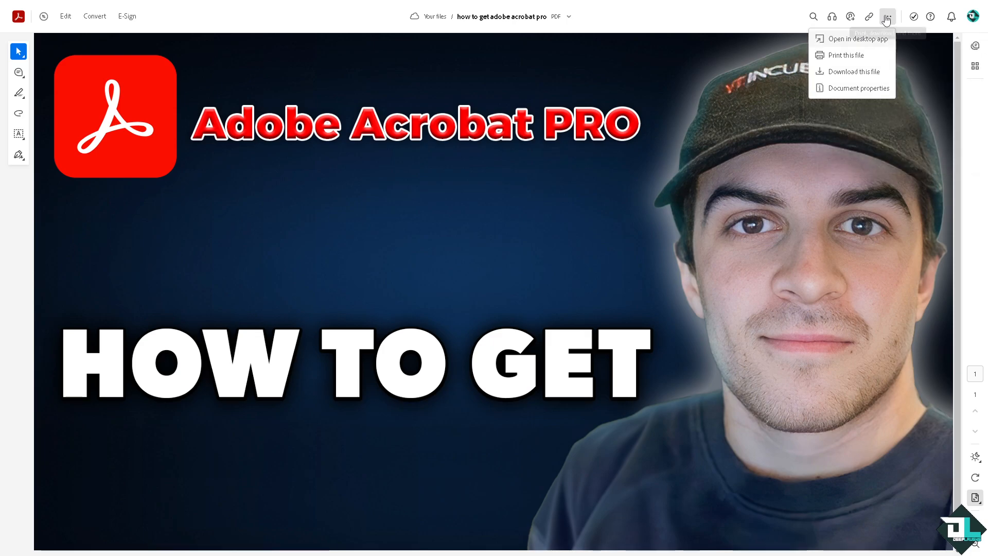
pyautogui.moveTo(839, 75)
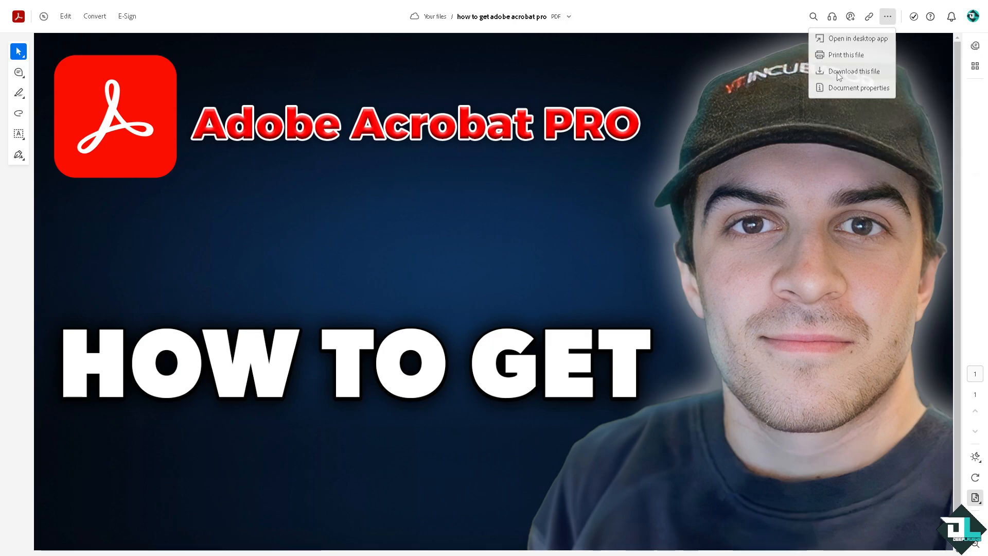
pyautogui.click(854, 71)
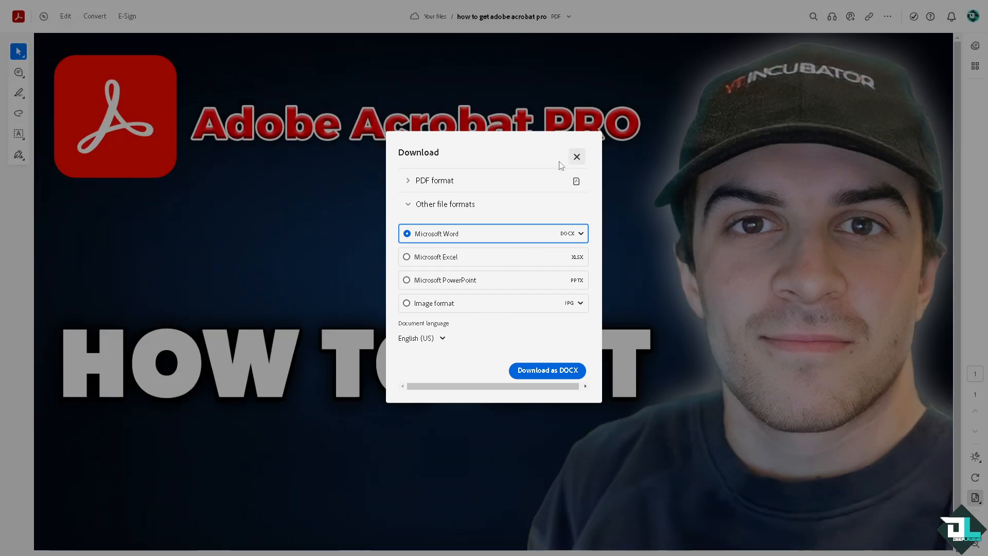
pyautogui.click(576, 156)
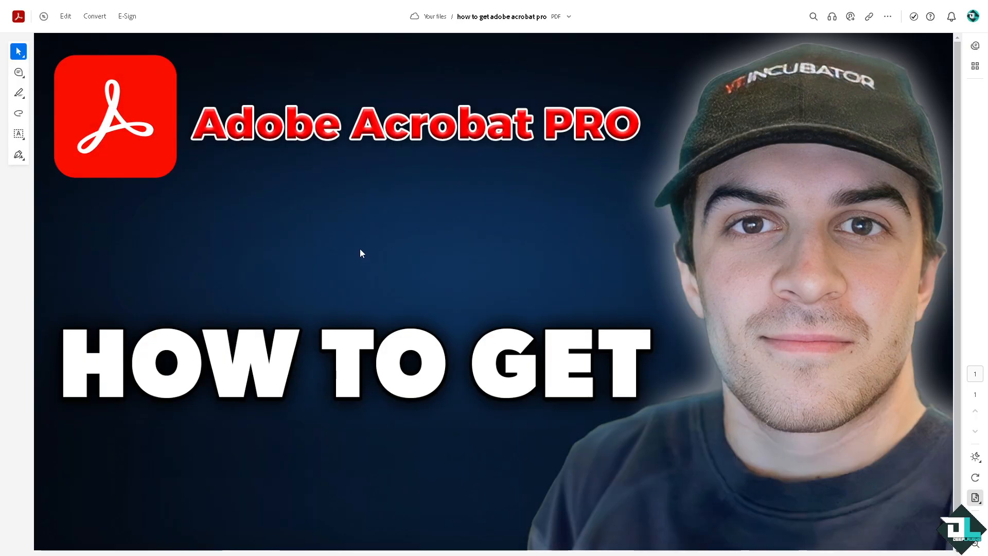